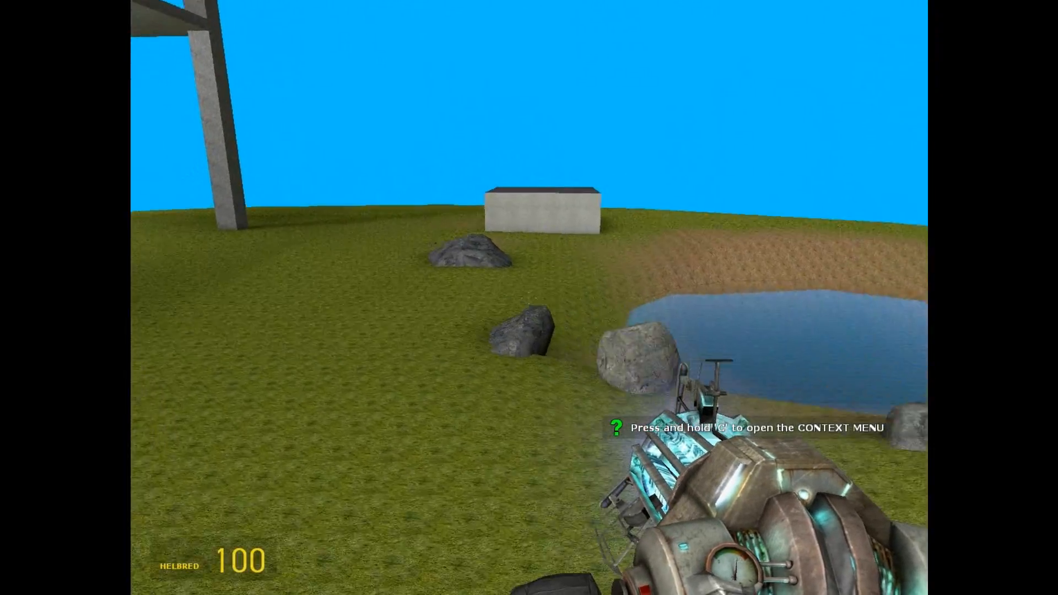
{"action": "mouse_move", "coordinate": [529, 297]}
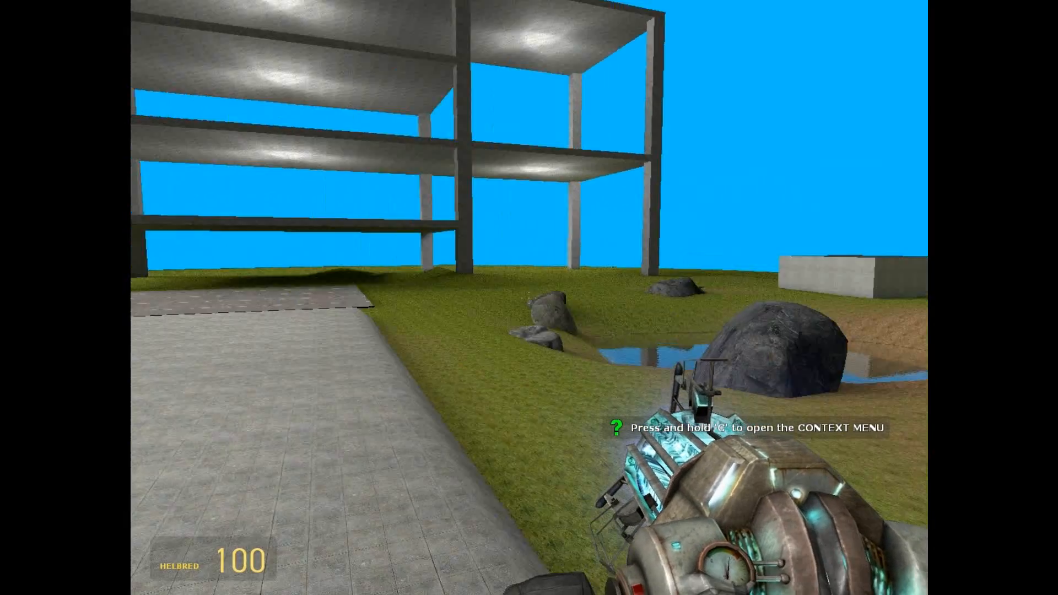
{"action": "mouse_move", "coordinate": [529, 297]}
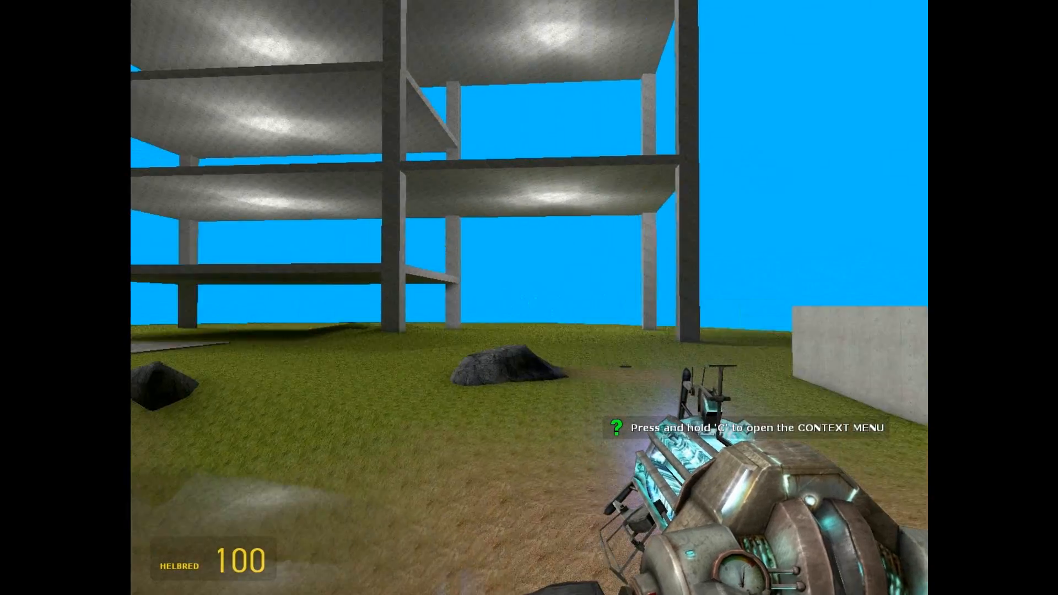
{"action": "mouse_move", "coordinate": [529, 297]}
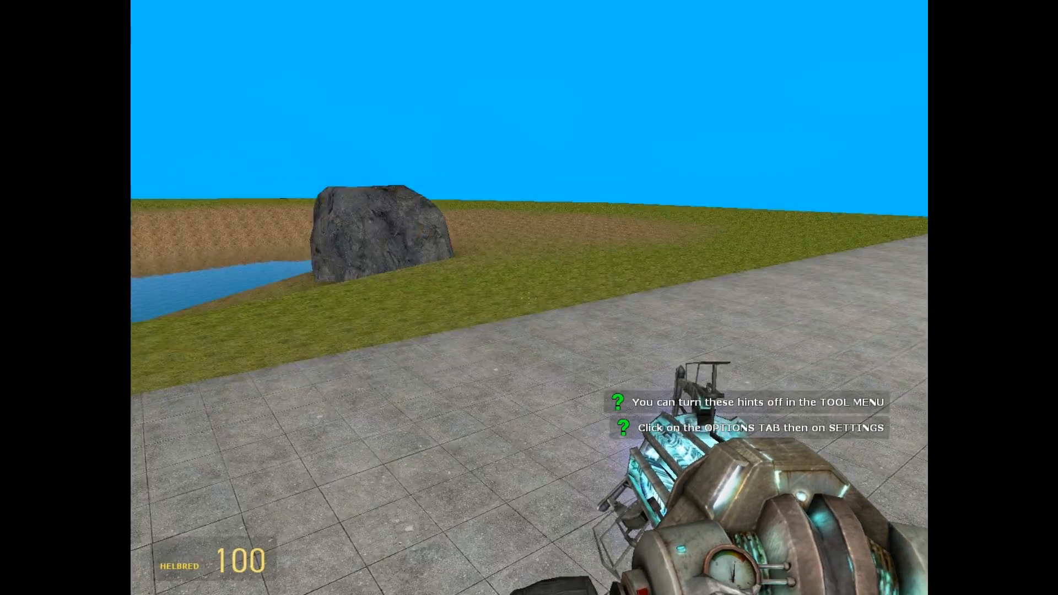
- Reach the CAF Life Support Storage Devices list via the spawn menu's Generators and Storage categories
{"action": "key", "text": "q"}
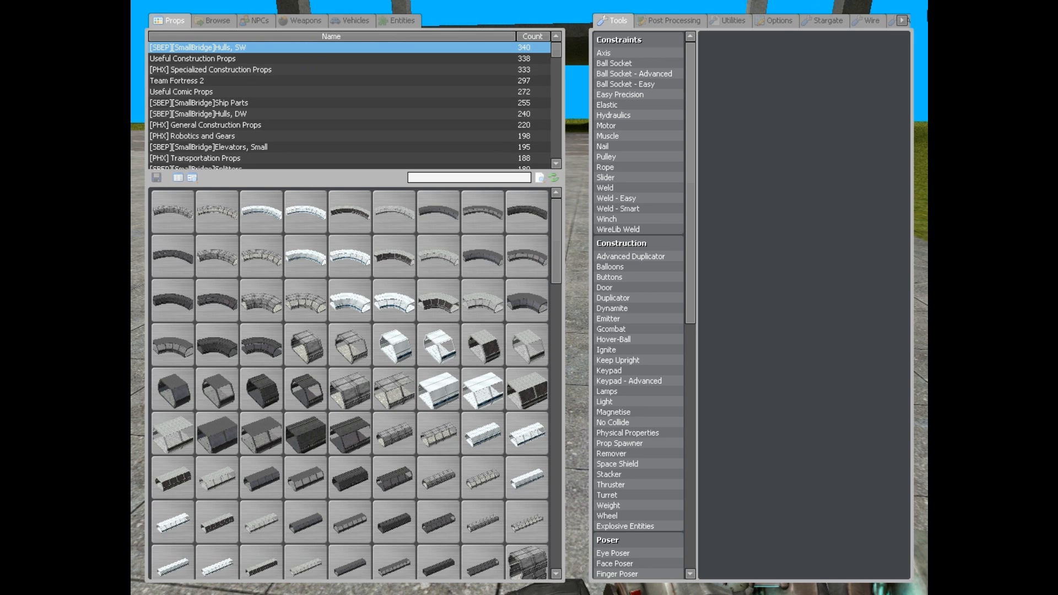
{"action": "mouse_move", "coordinate": [902, 21]}
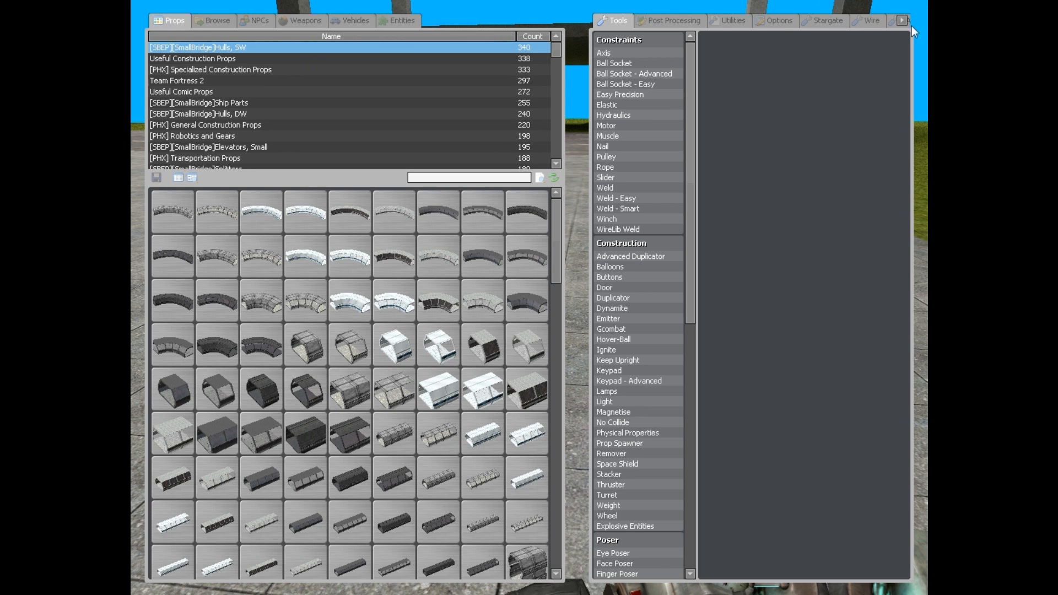
{"action": "left_click", "coordinate": [901, 21]}
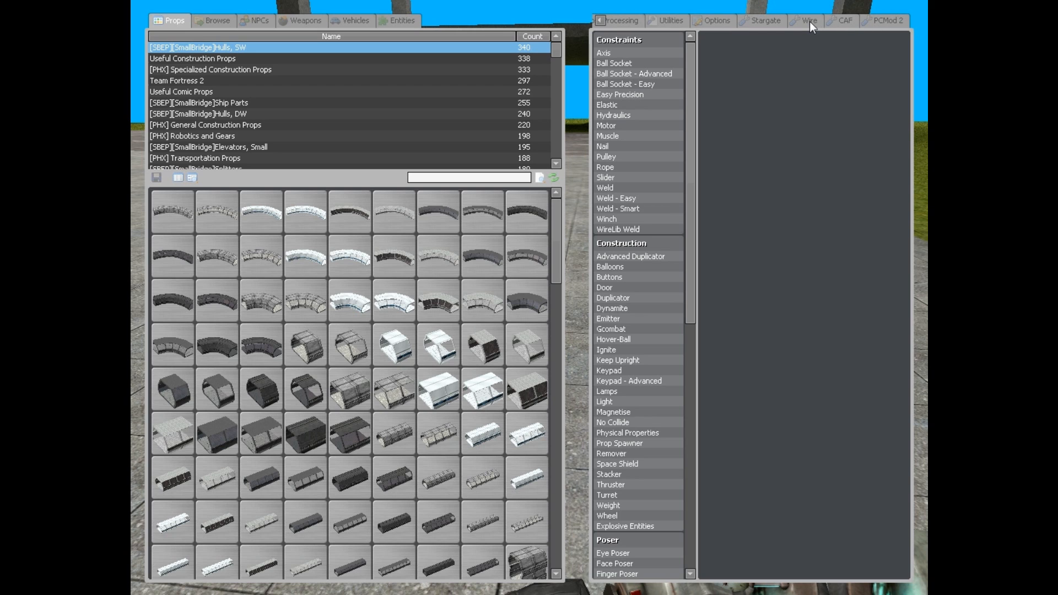
{"action": "left_click", "coordinate": [846, 20]}
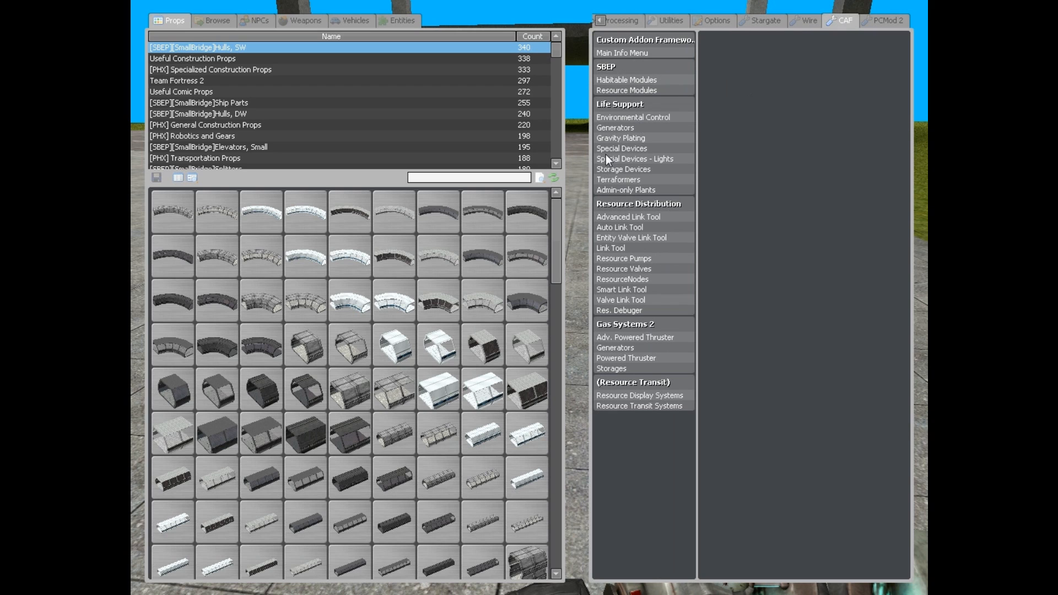
{"action": "left_click", "coordinate": [615, 127]}
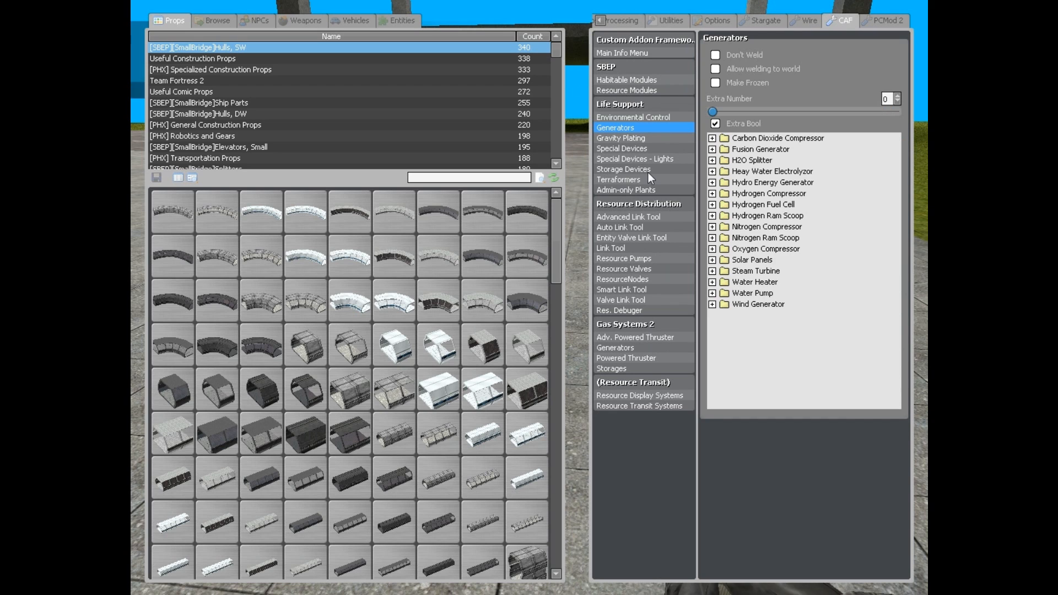
{"action": "left_click", "coordinate": [622, 170]}
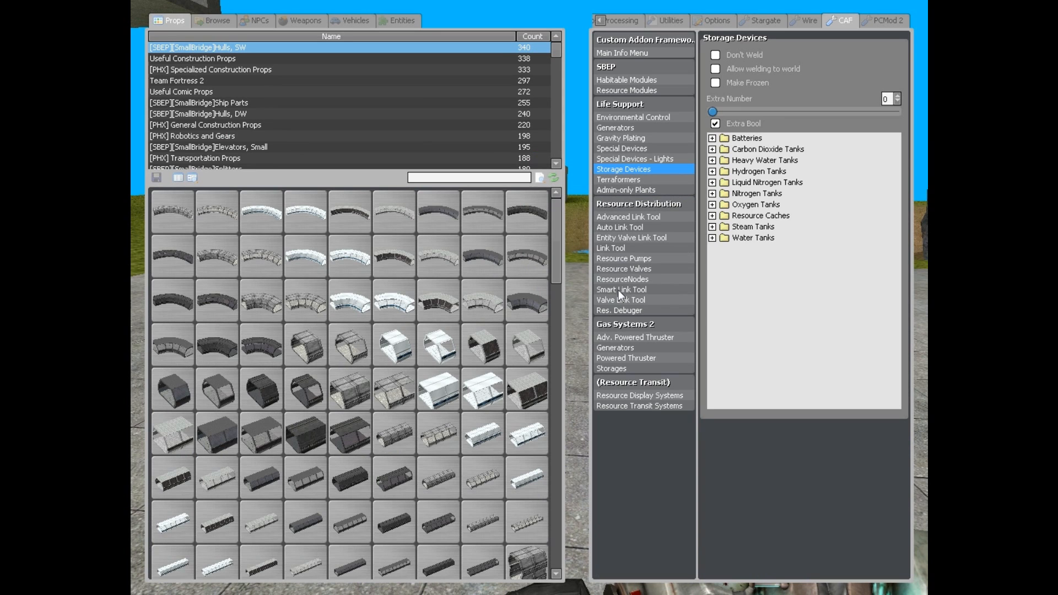
{"action": "mouse_move", "coordinate": [648, 172]}
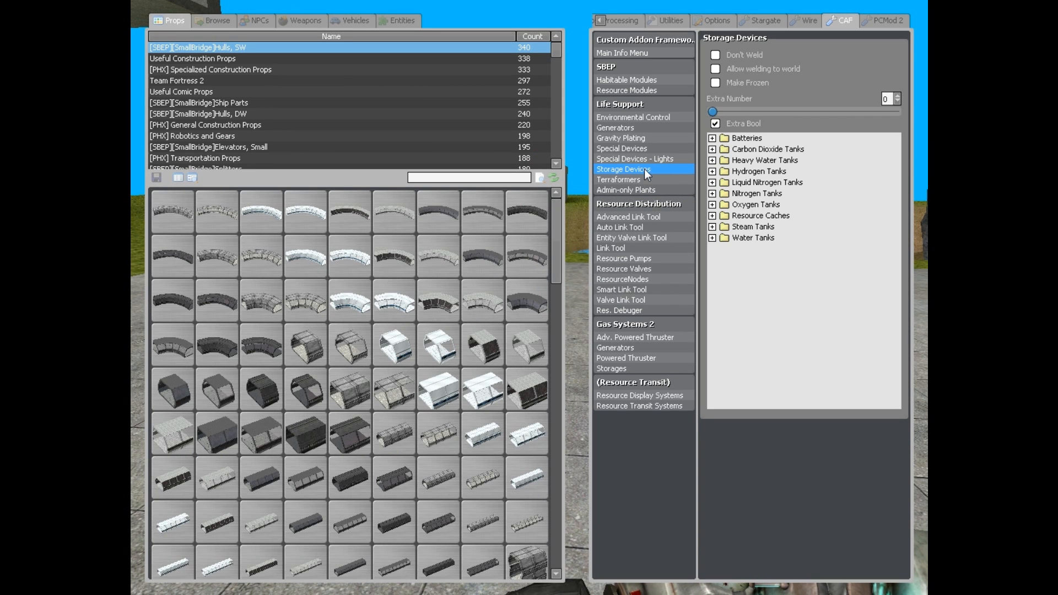
{"action": "mouse_move", "coordinate": [648, 124]}
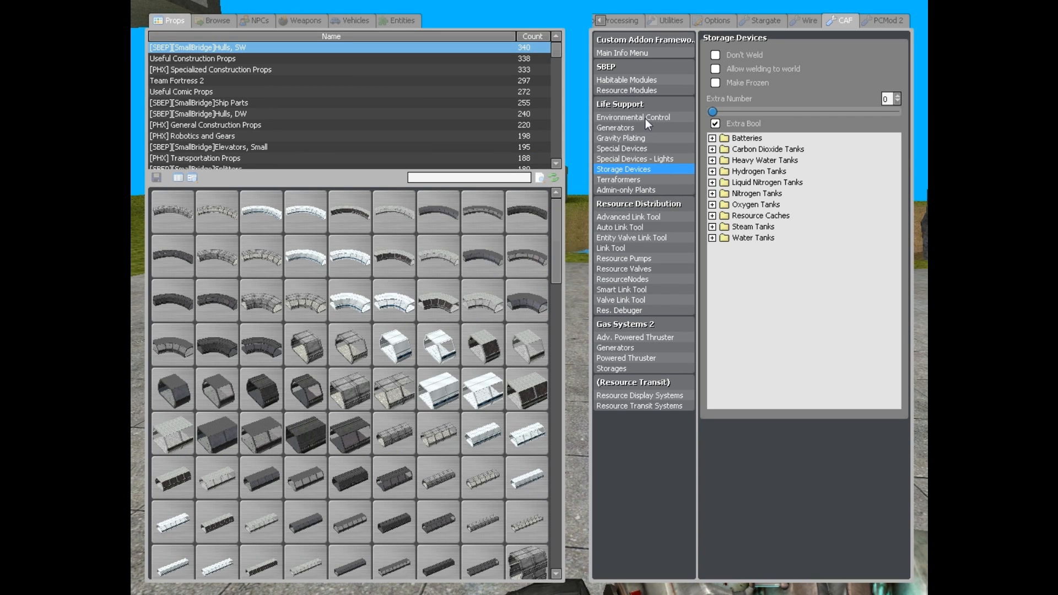
{"action": "mouse_move", "coordinate": [658, 119]}
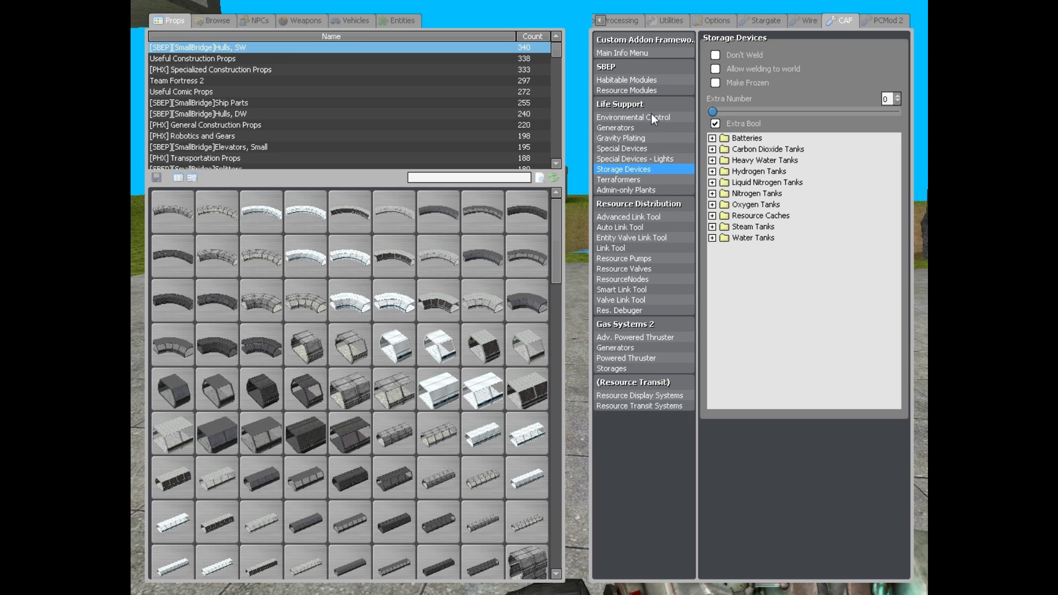
{"action": "mouse_move", "coordinate": [635, 138]}
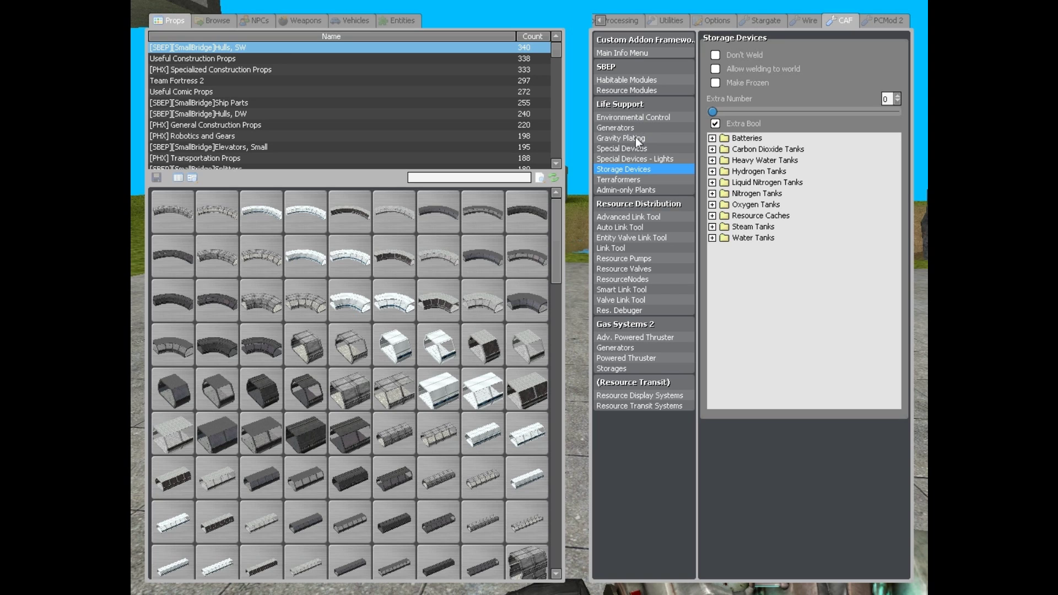
- Glance at the Generators list again, then return to the Storage Devices categories
{"action": "left_click", "coordinate": [615, 128]}
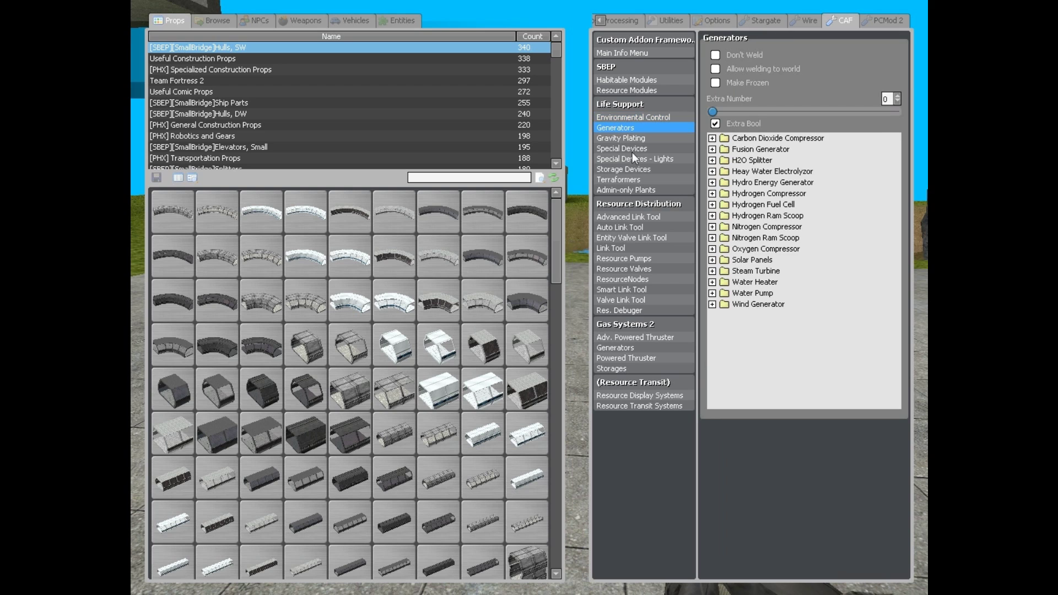
{"action": "left_click", "coordinate": [623, 170]}
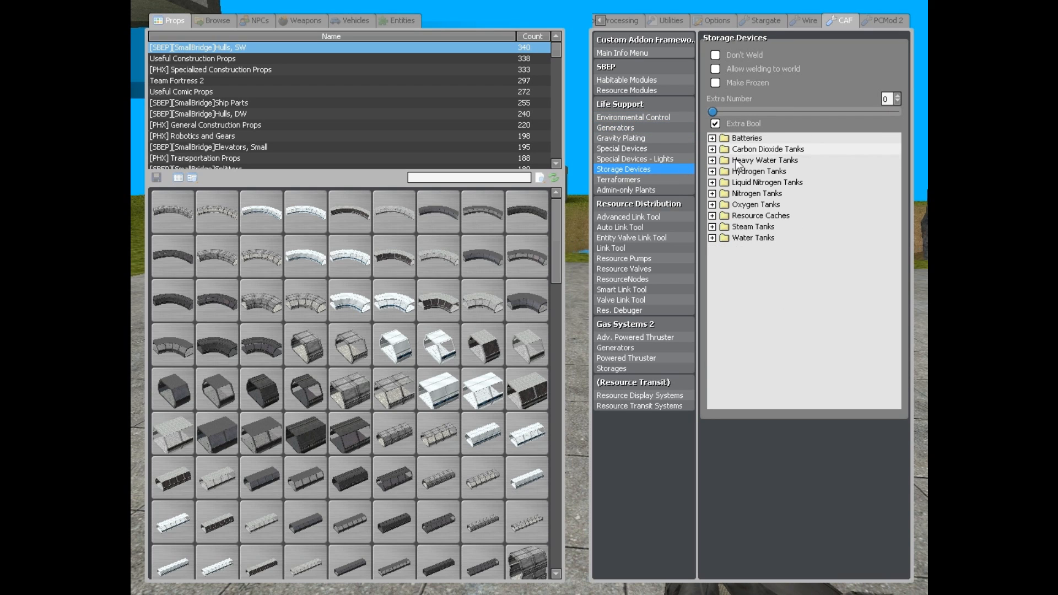
- Spawn an Energy Cell, then pick CE Large Oxygen Storage from the Oxygen Tanks list
{"action": "left_click", "coordinate": [712, 216]}
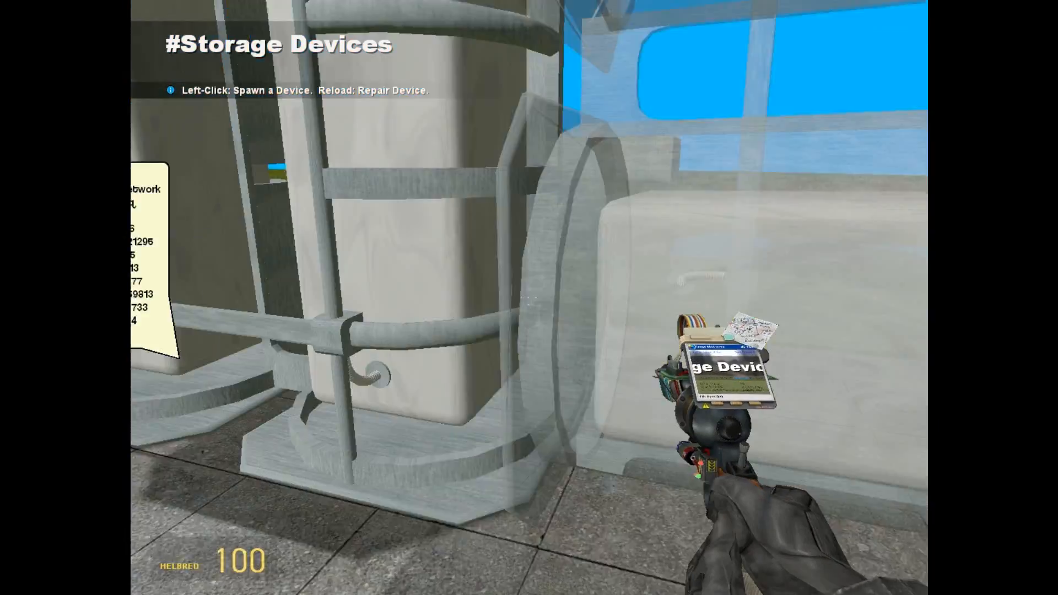
{"action": "key", "text": "q"}
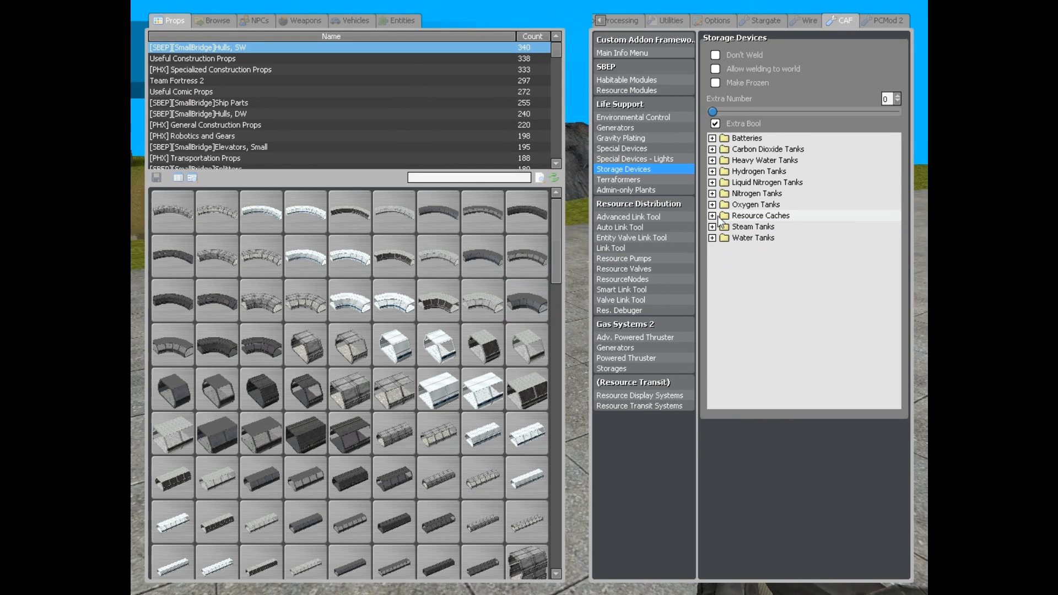
{"action": "left_click", "coordinate": [711, 205]}
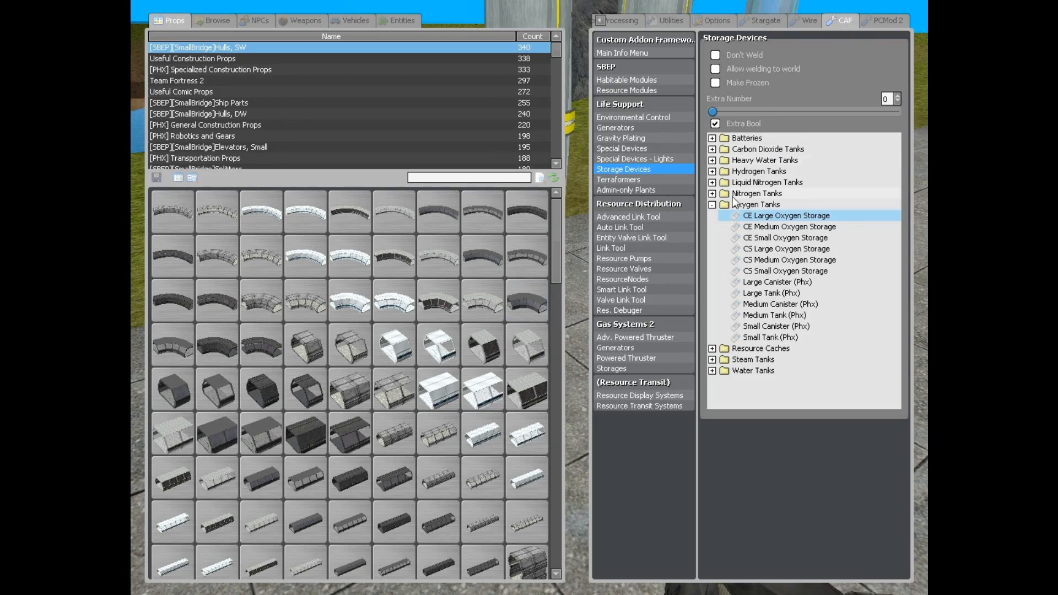
{"action": "left_click", "coordinate": [712, 138]}
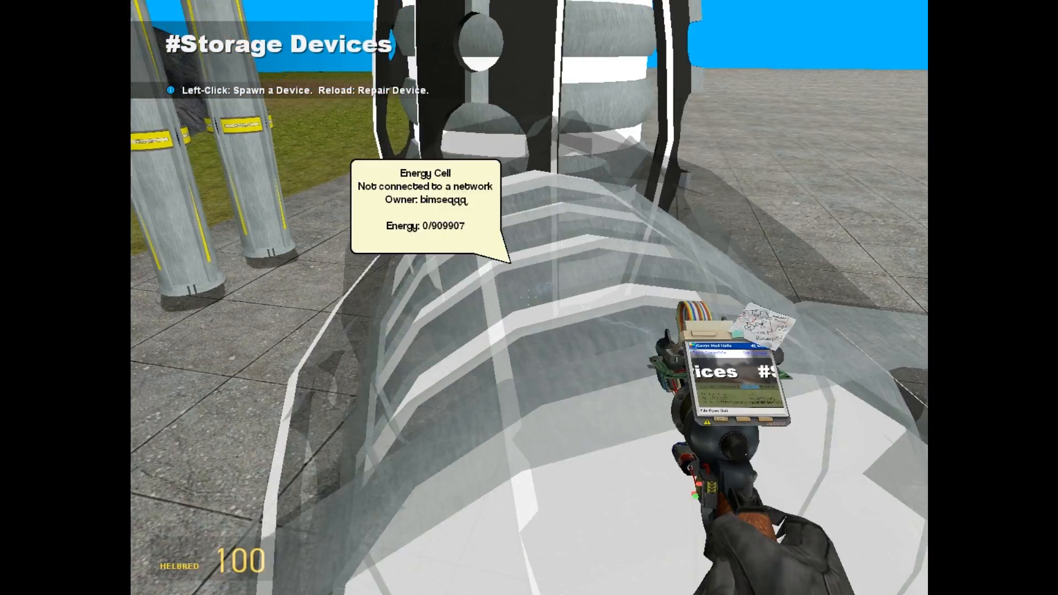
- Choose an energy storage battery, then bring up the Resource Distribution ResourceNodes options
{"action": "key", "text": "q"}
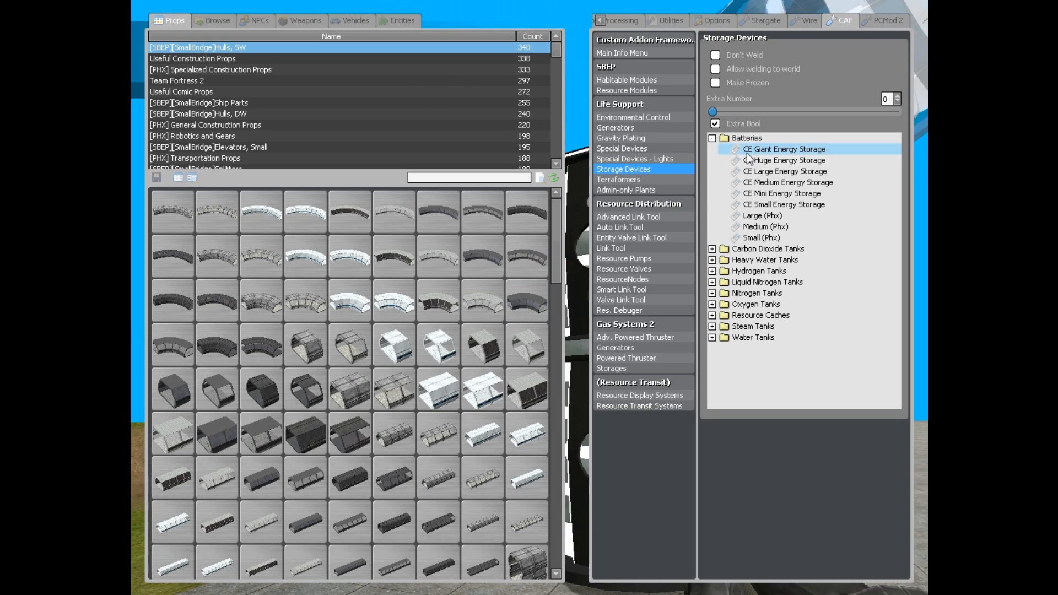
{"action": "left_click", "coordinate": [711, 137]}
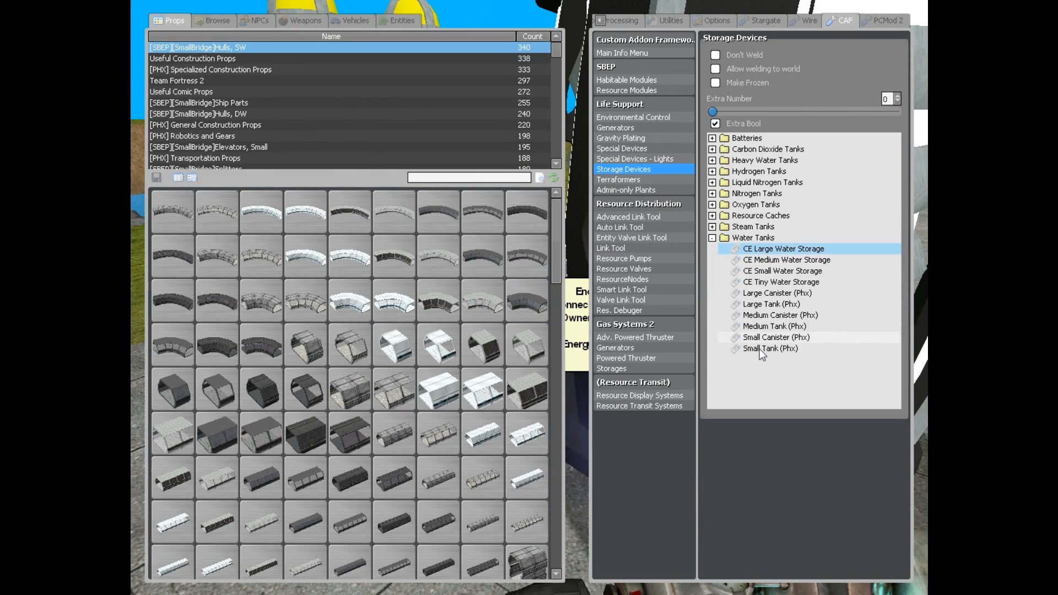
{"action": "left_click", "coordinate": [622, 279]}
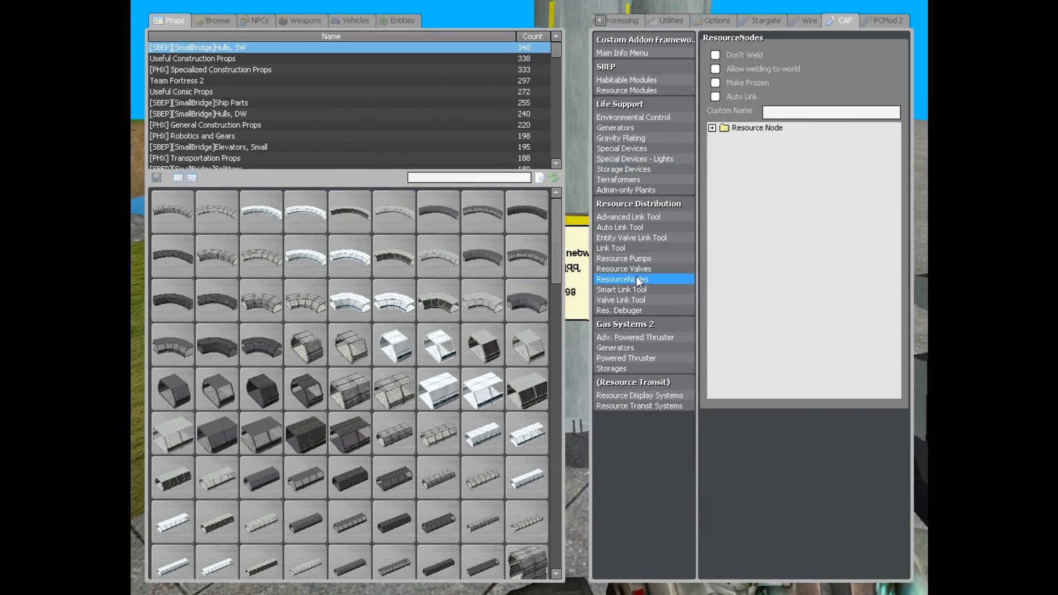
- Expand the Resource Node entries listing pipes and node sizes like Large Node 2048
{"action": "left_click", "coordinate": [711, 128]}
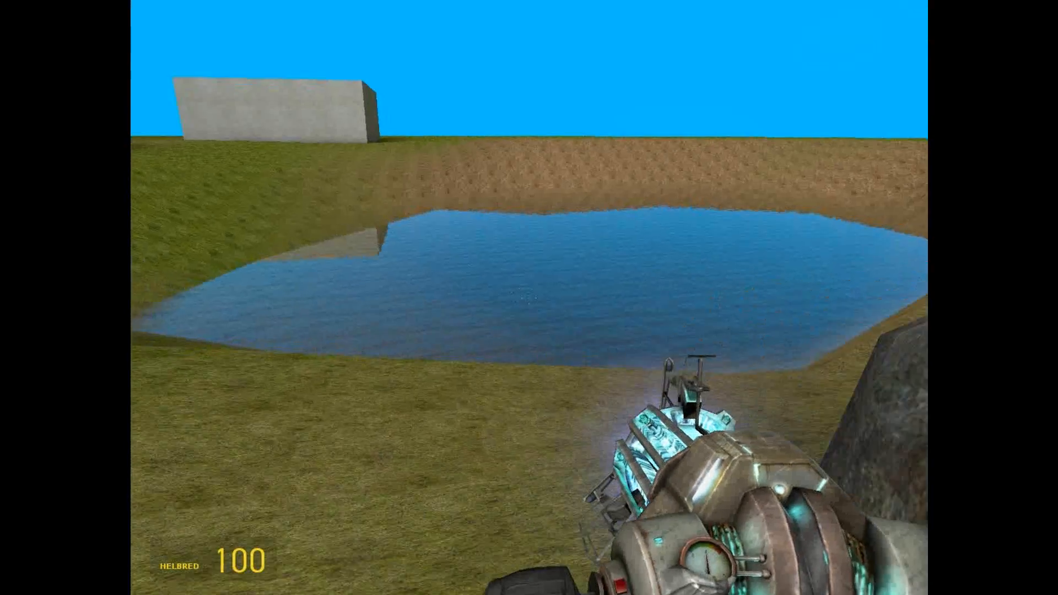
{"action": "key", "text": "q"}
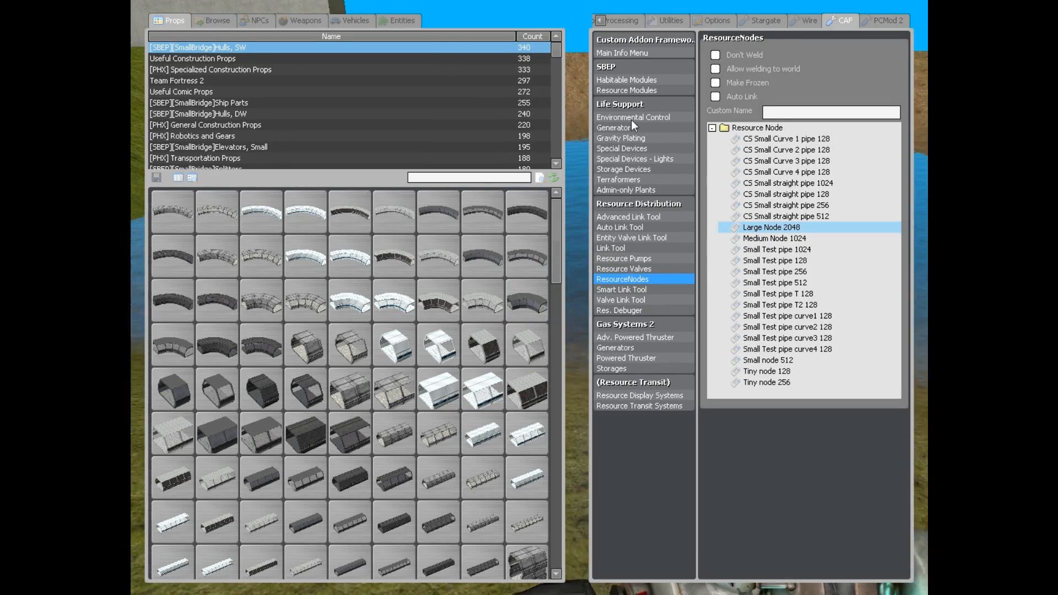
- Show the Life Support Generators list and select the Oxygen Compressor group
{"action": "left_click", "coordinate": [615, 128]}
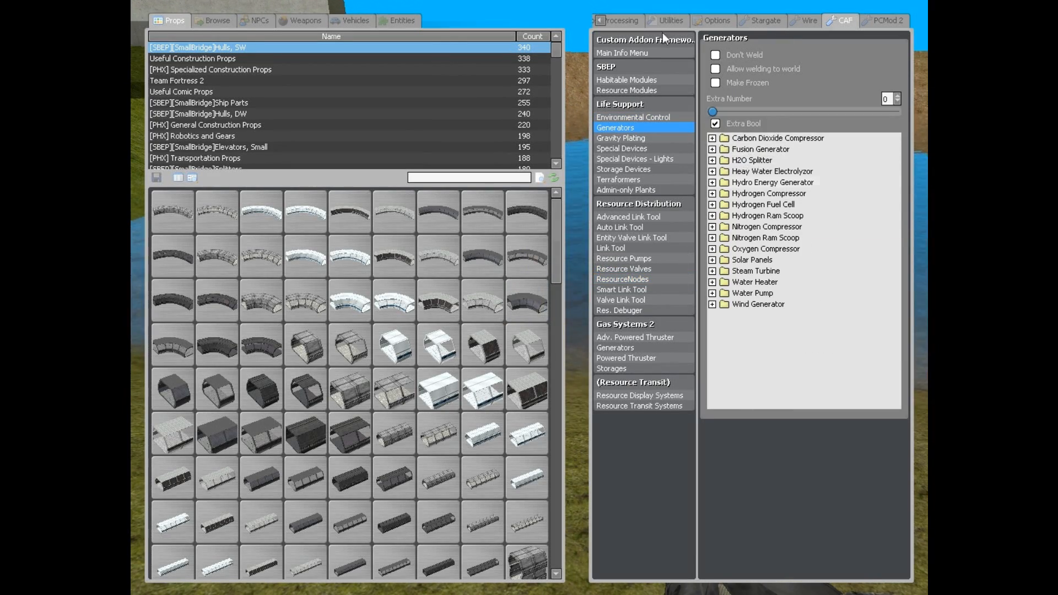
{"action": "mouse_move", "coordinate": [758, 209]}
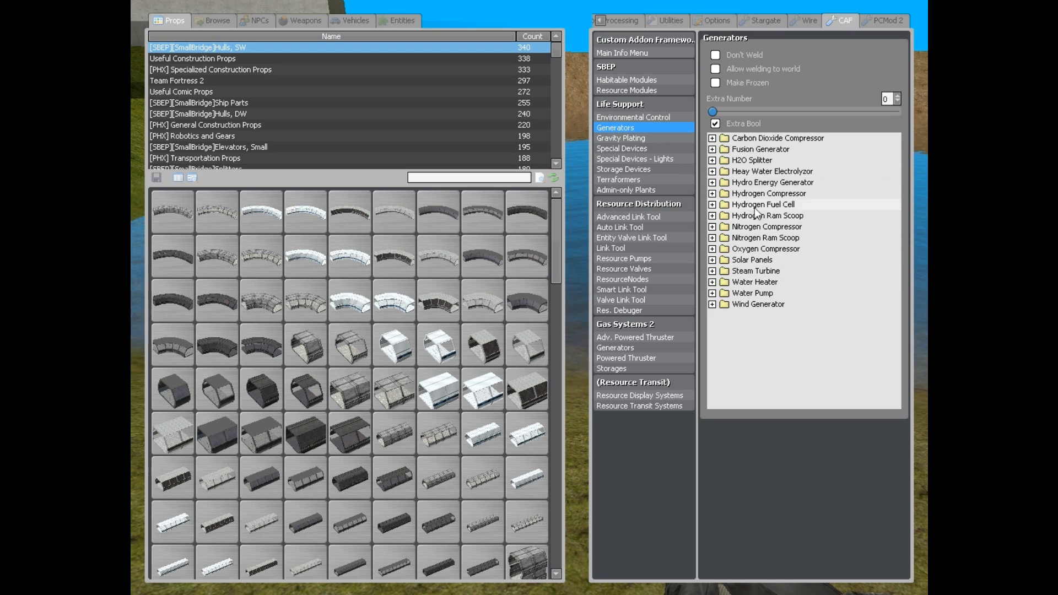
{"action": "left_click", "coordinate": [712, 249]}
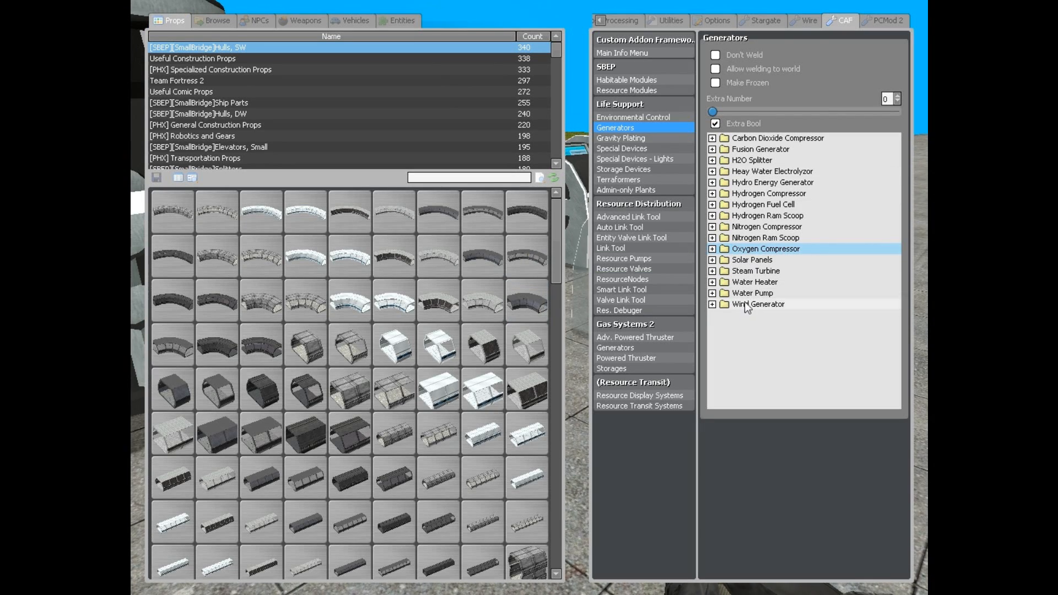
- Browse the Solar Panels and Fusion Generator models, then choose a solar panel model to spawn
{"action": "left_click", "coordinate": [712, 304]}
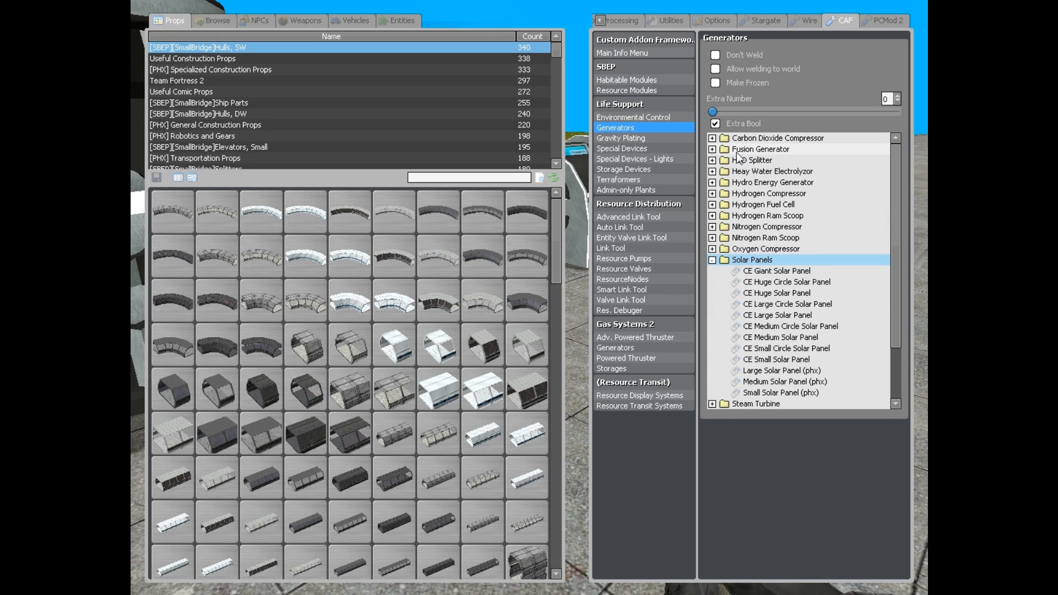
{"action": "left_click", "coordinate": [712, 148]}
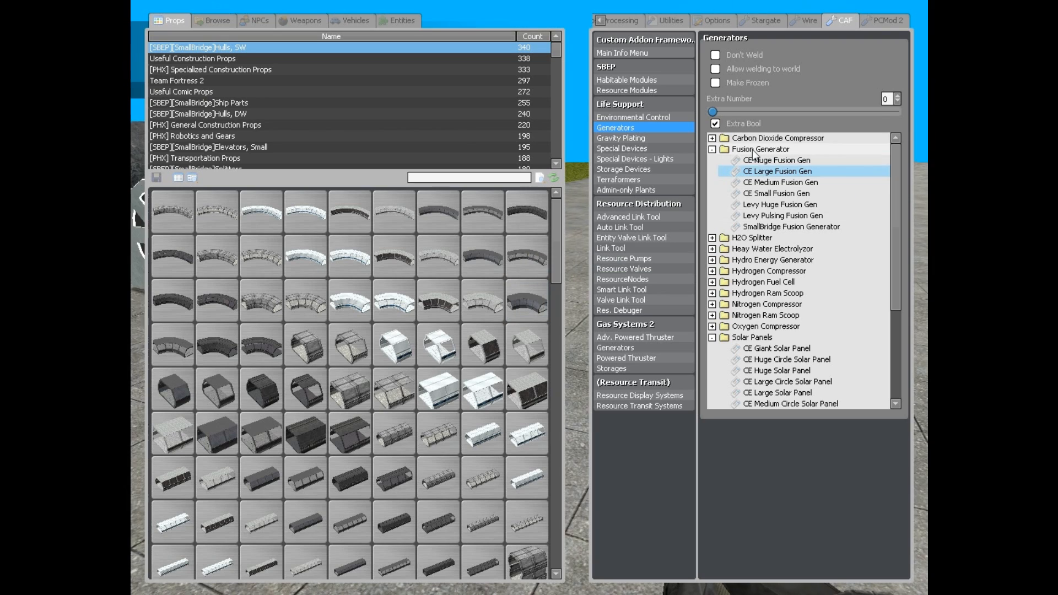
{"action": "left_click", "coordinate": [711, 149]}
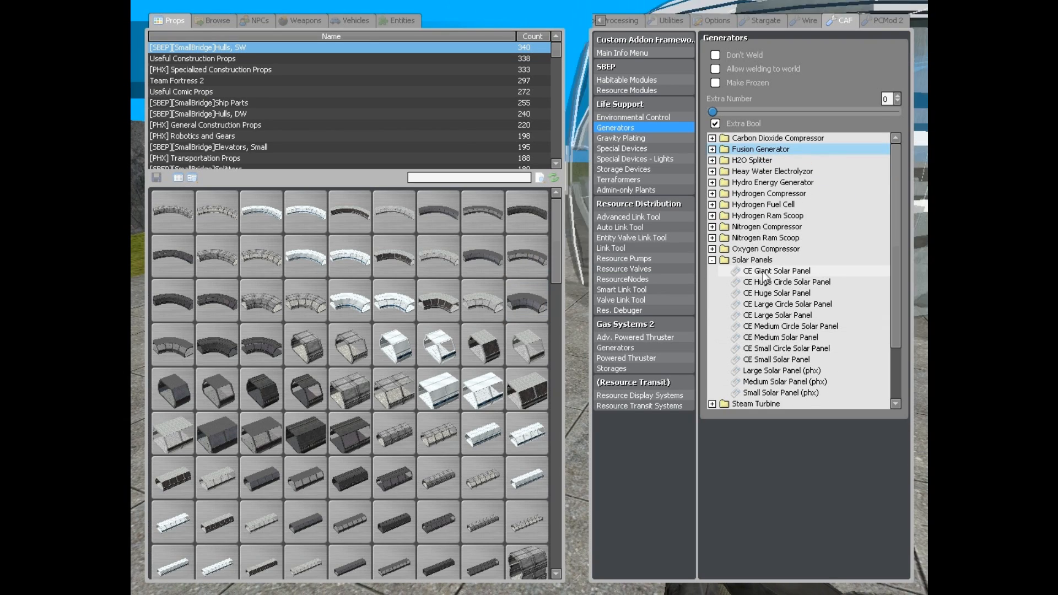
{"action": "left_click", "coordinate": [712, 259]}
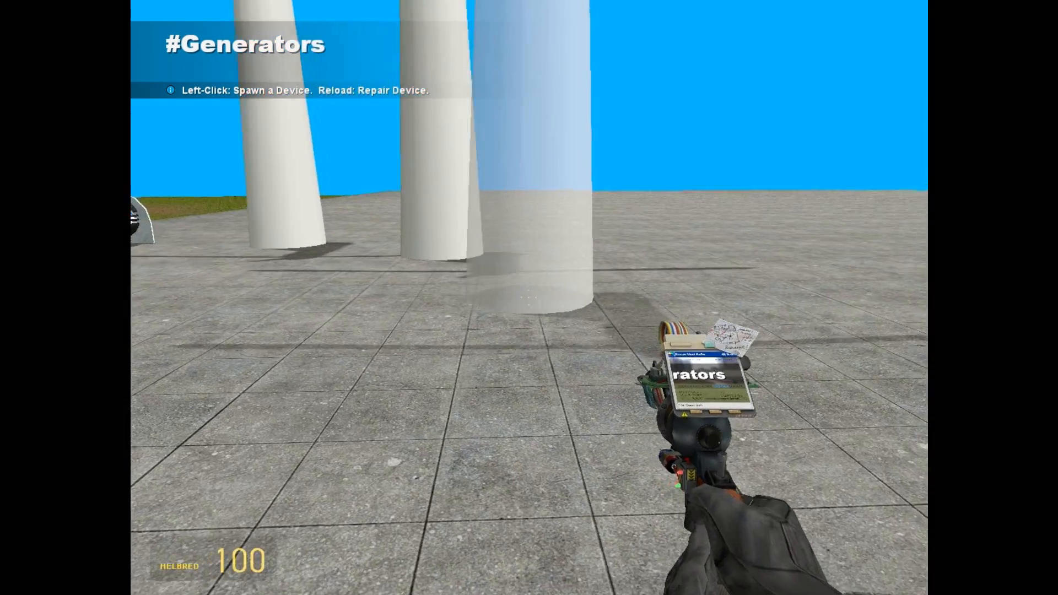
{"action": "key", "text": "q"}
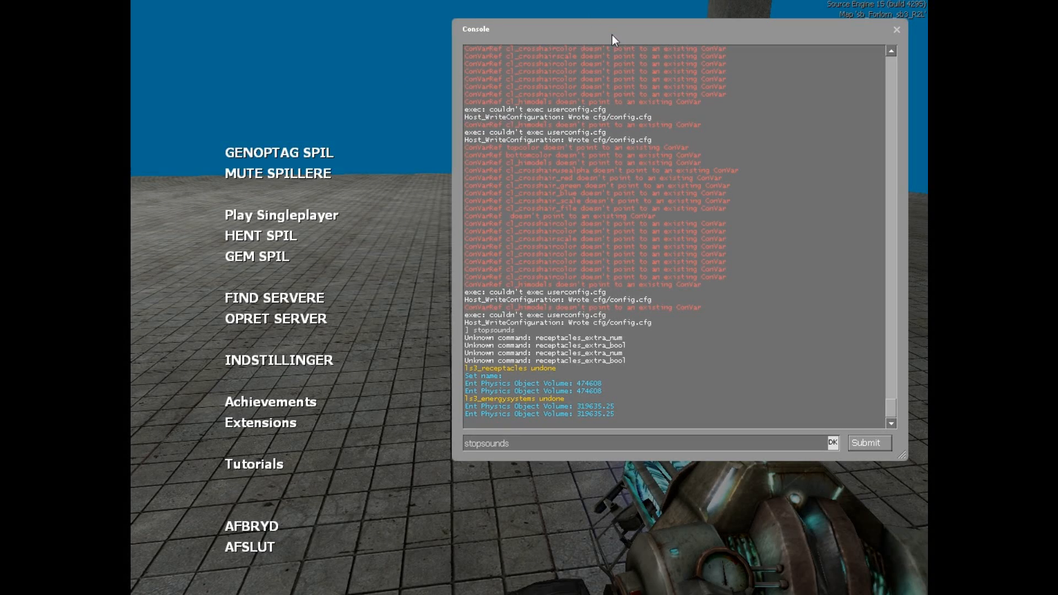
{"action": "mouse_move", "coordinate": [289, 235]}
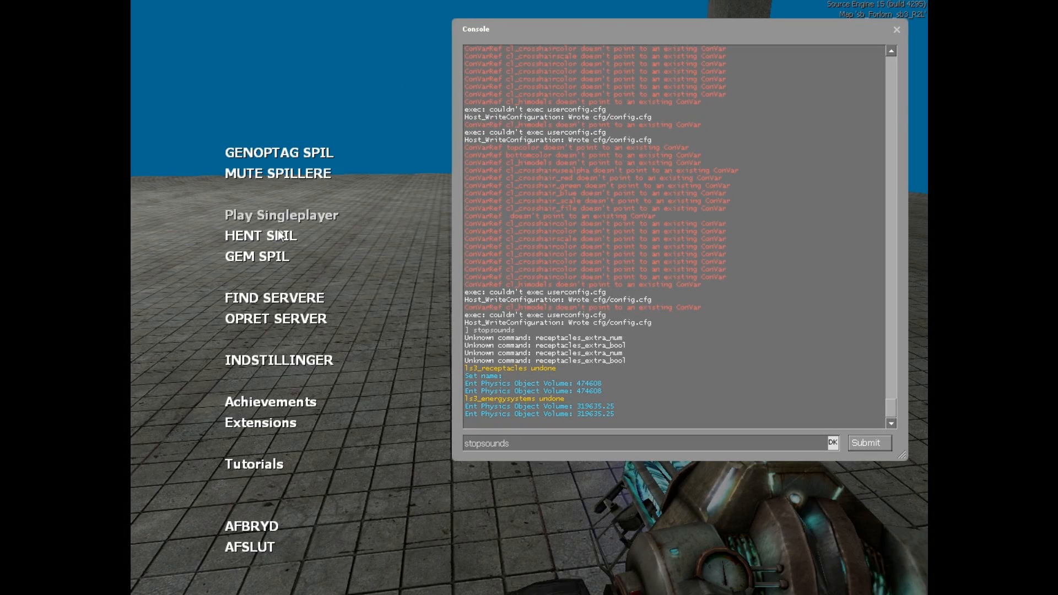
- Enable Aktivér udviklerkonsol in the advanced keyboard settings and confirm both dialogs
{"action": "left_click", "coordinate": [277, 359]}
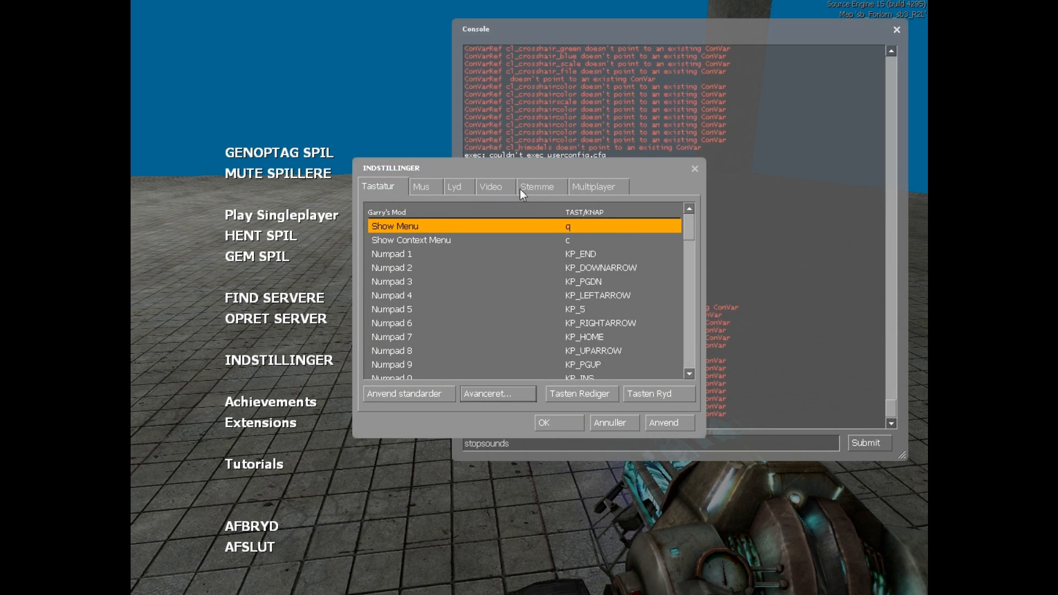
{"action": "left_click", "coordinate": [497, 393]}
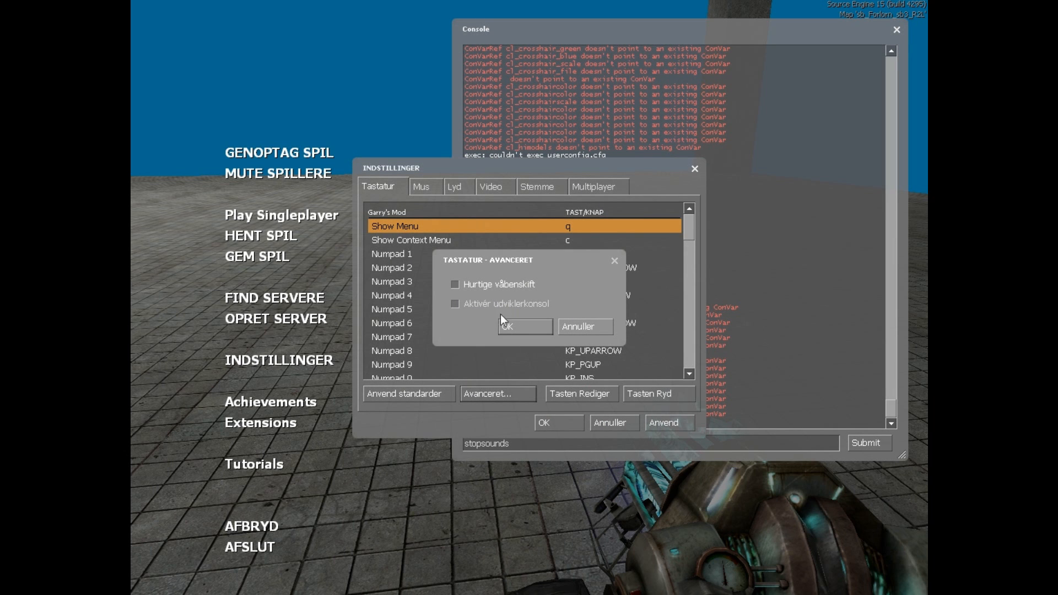
{"action": "left_click", "coordinate": [454, 304]}
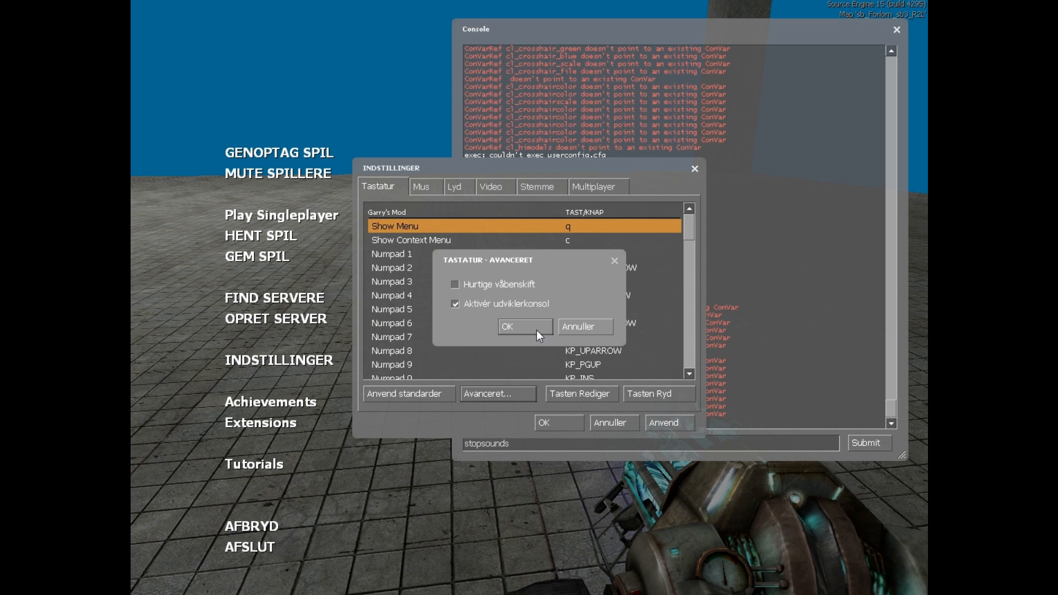
{"action": "left_click", "coordinate": [525, 326]}
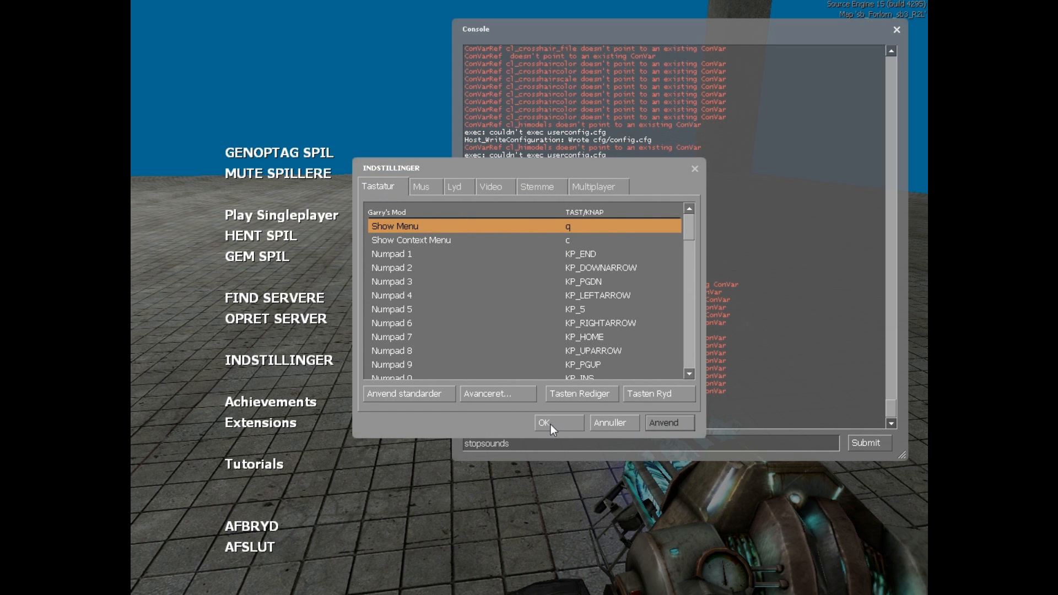
{"action": "left_click", "coordinate": [555, 423]}
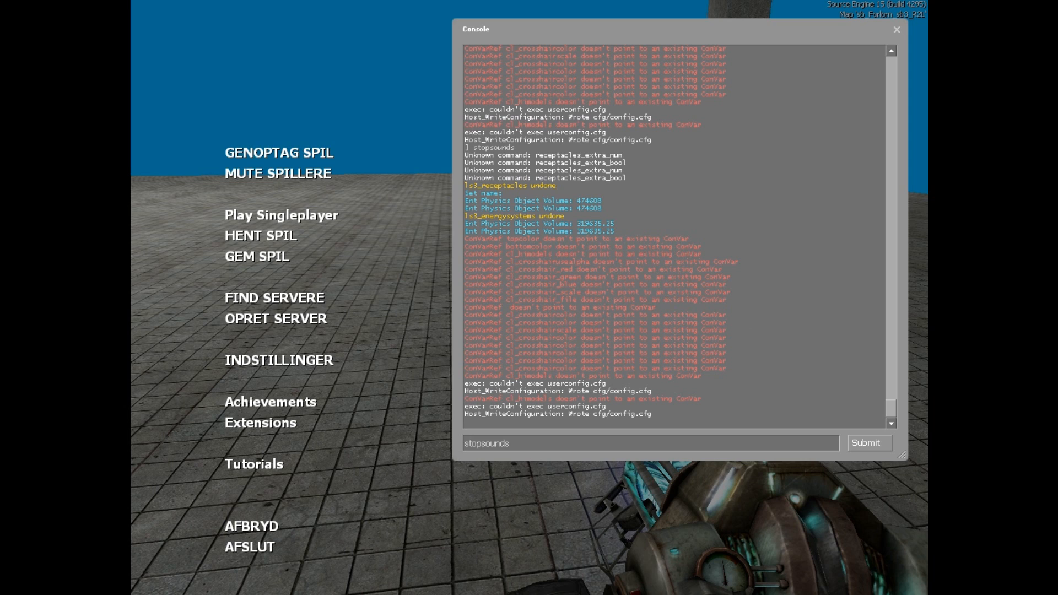
{"action": "mouse_move", "coordinate": [883, 464]}
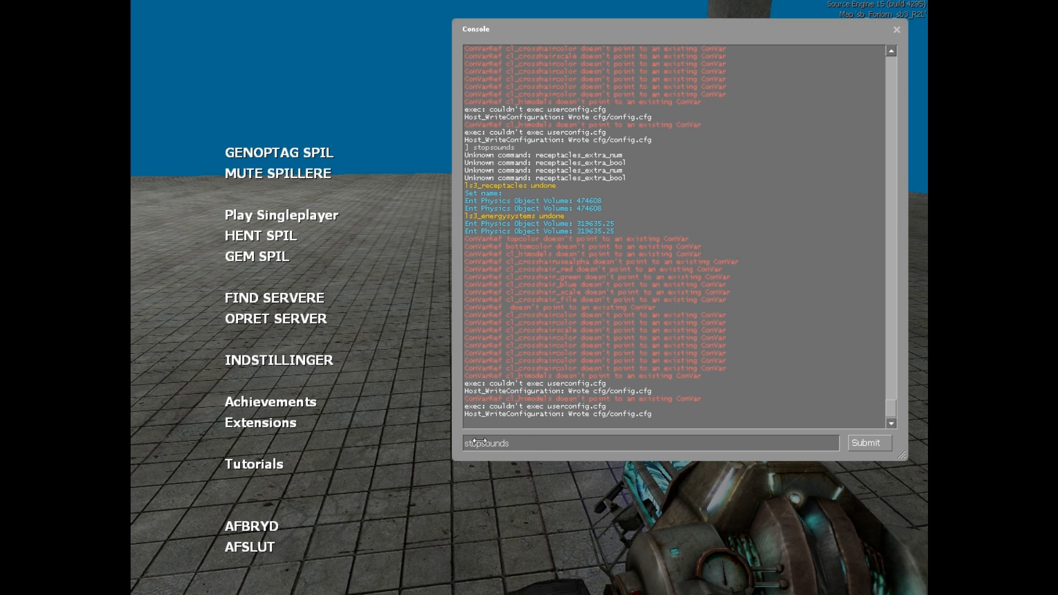
- Run stopsounds in the console to silence the devices and close it
{"action": "left_click", "coordinate": [866, 443]}
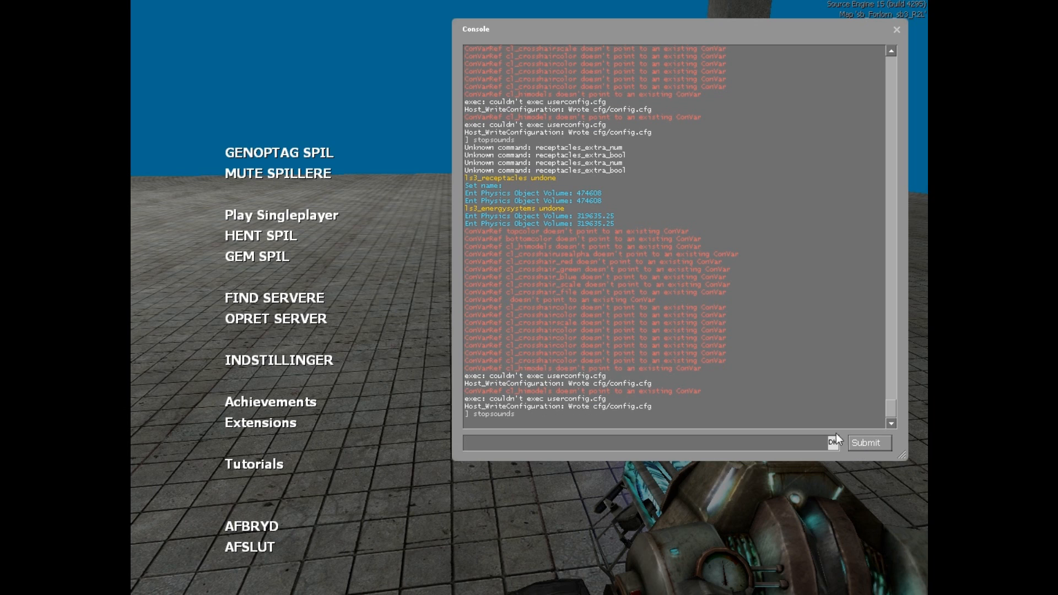
{"action": "mouse_move", "coordinate": [837, 439]}
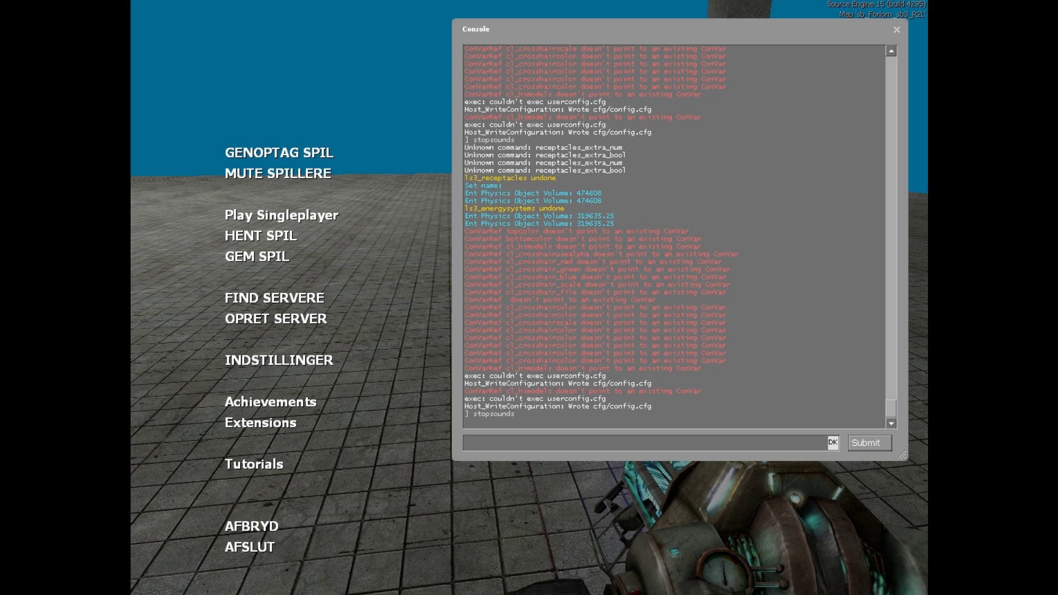
{"action": "left_click", "coordinate": [897, 30]}
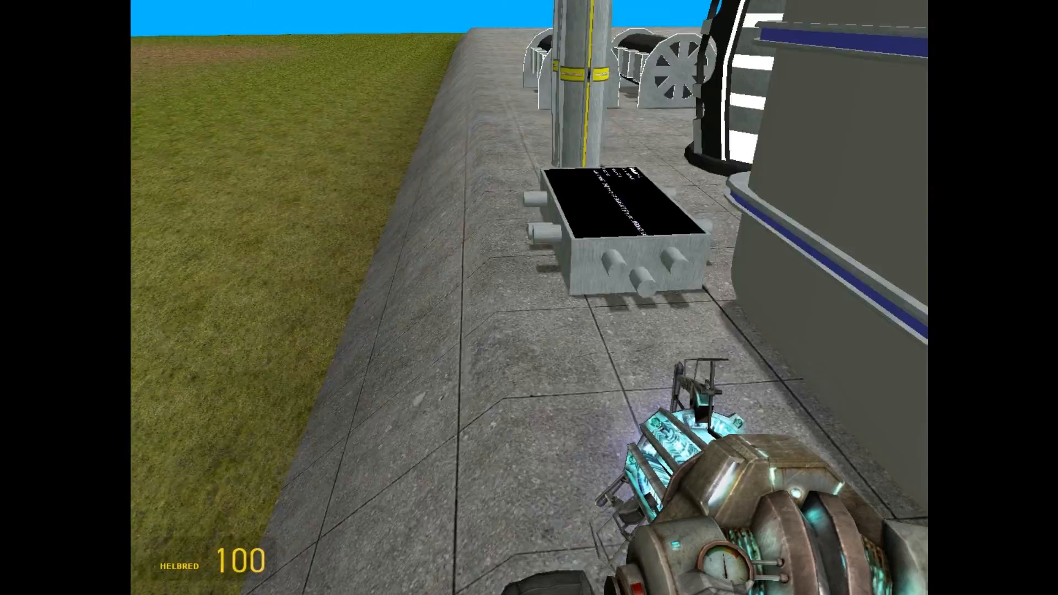
{"action": "mouse_move", "coordinate": [529, 297]}
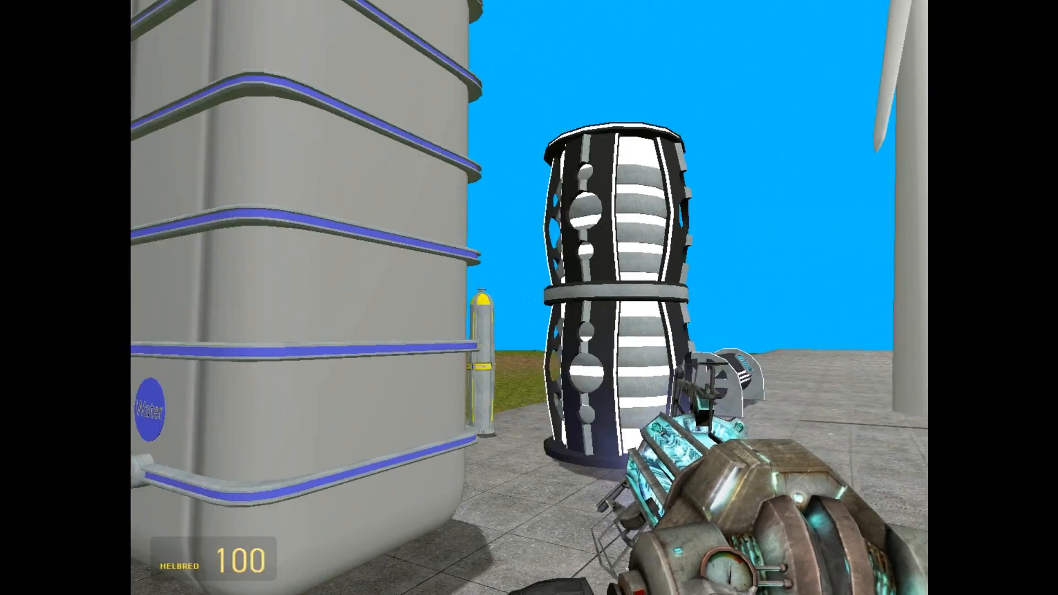
{"action": "mouse_move", "coordinate": [529, 298]}
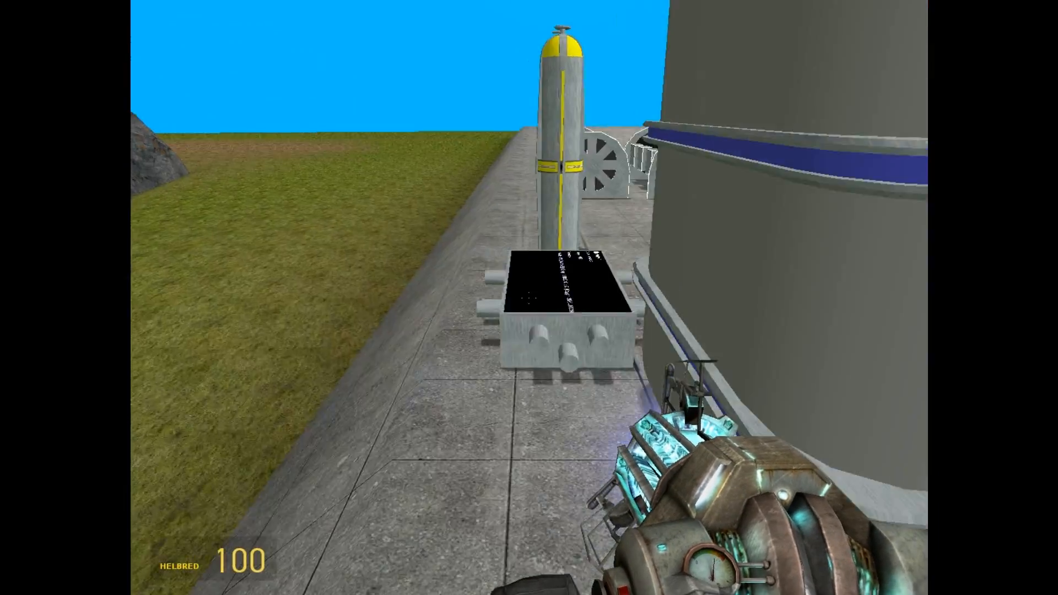